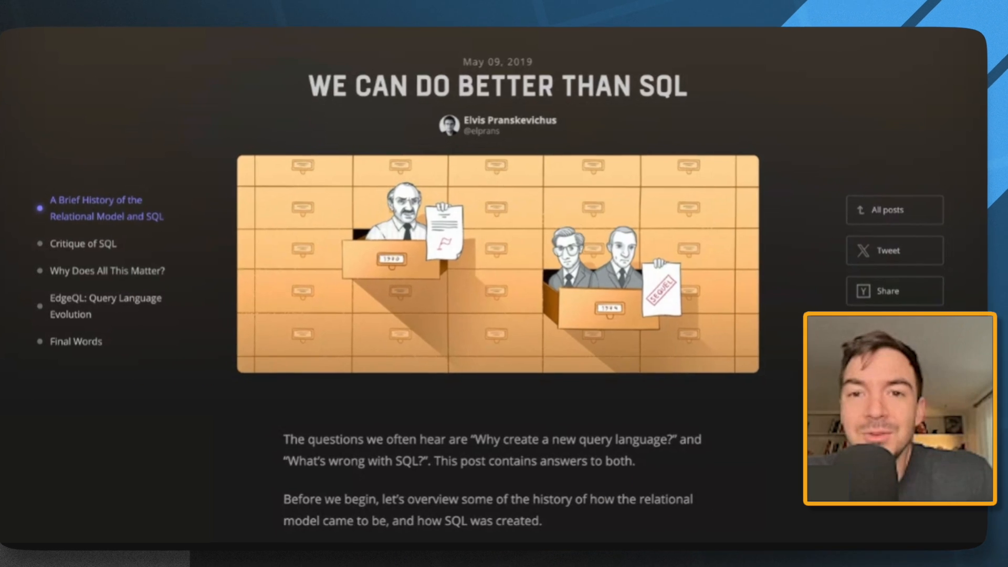
# Step: Scroll past the header image and intro to 'A Brief History of the Relational Model and SQL'
pyautogui.scroll(-3)
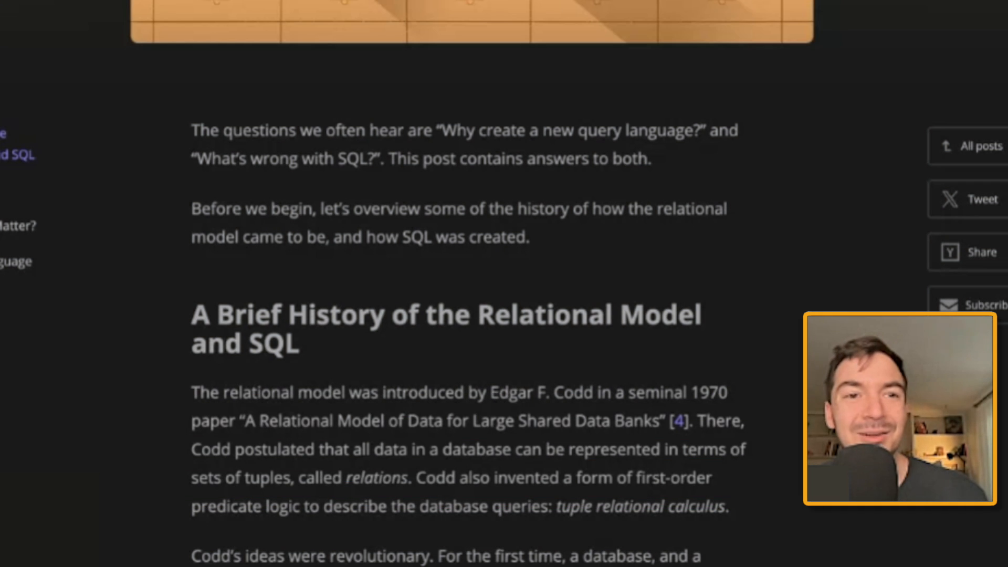
# Step: Bring the 'Codd's ideas were revolutionary' paragraph, citing Chamberlin and Boyce's 1974 paper, into view
pyautogui.scroll(3)
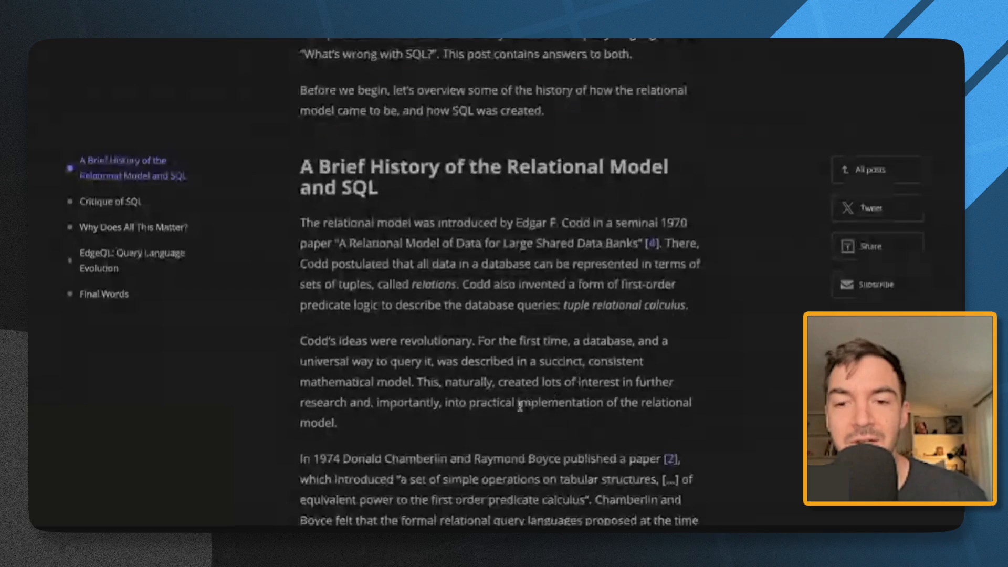
pyautogui.doubleClick(602, 304)
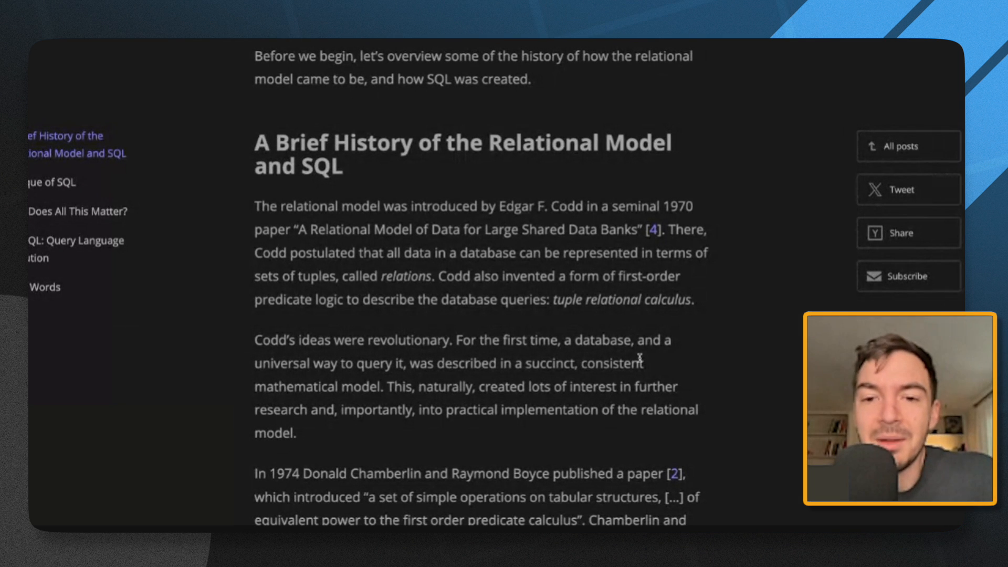
pyautogui.scroll(-3)
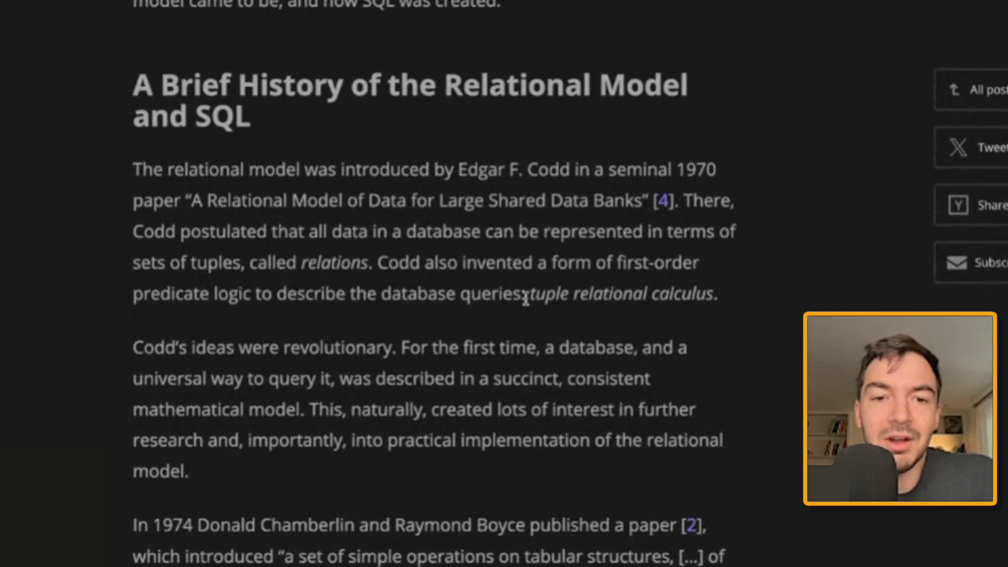
pyautogui.scroll(-3)
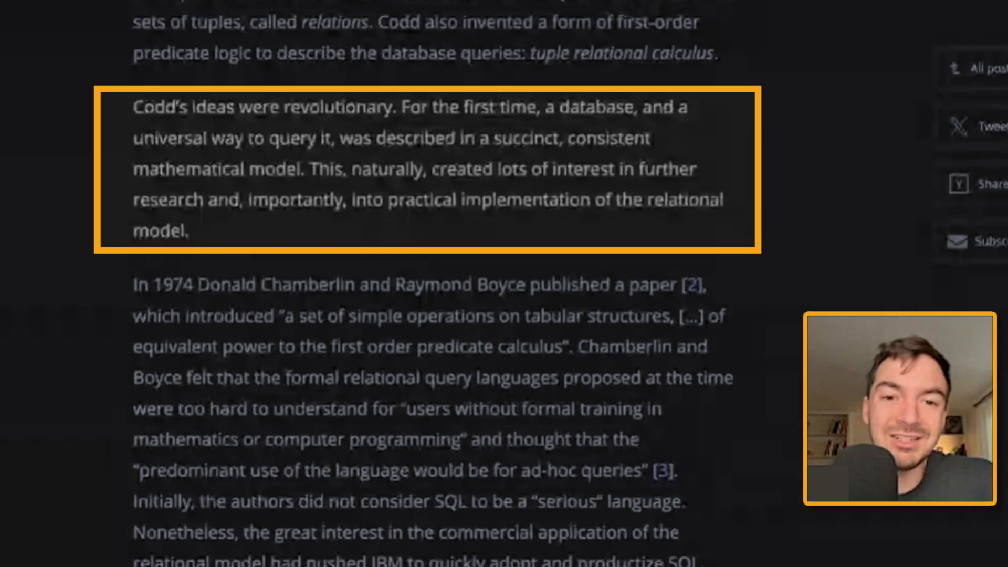
pyautogui.scroll(-3)
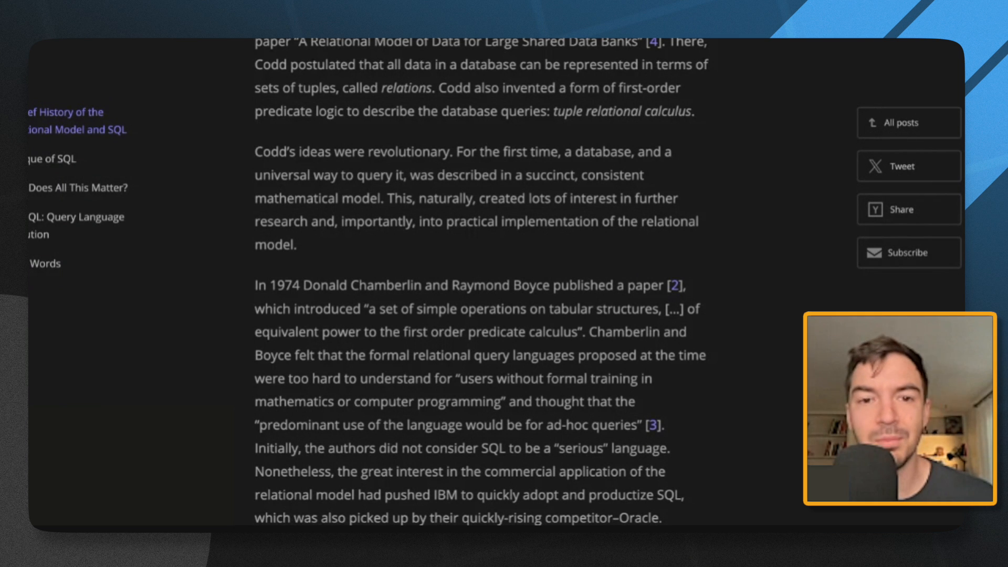
# Step: Scroll to the 'IBM had an overwhelmingly large influence' paragraph on the 1989 ANSI standard
pyautogui.scroll(-3)
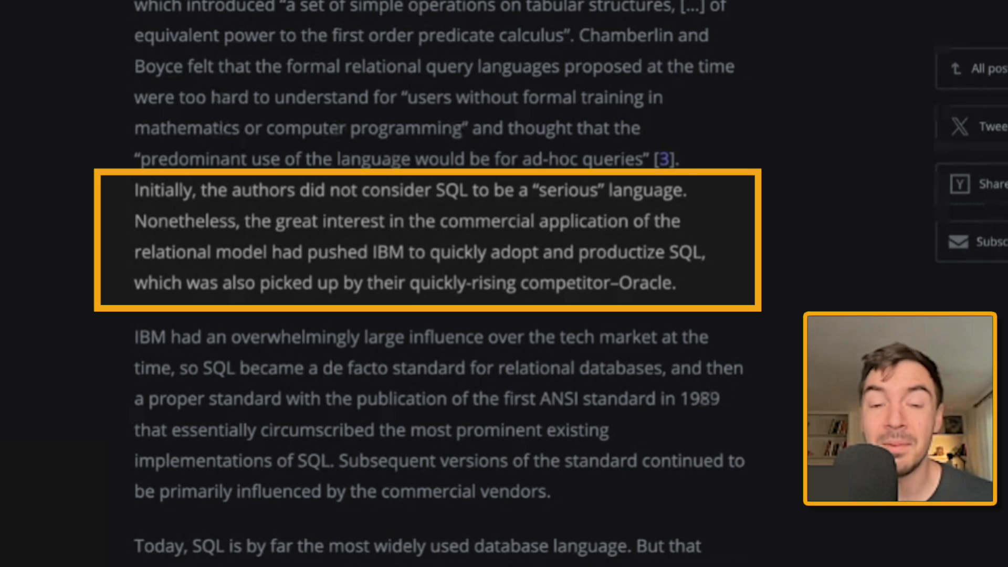
pyautogui.scroll(3)
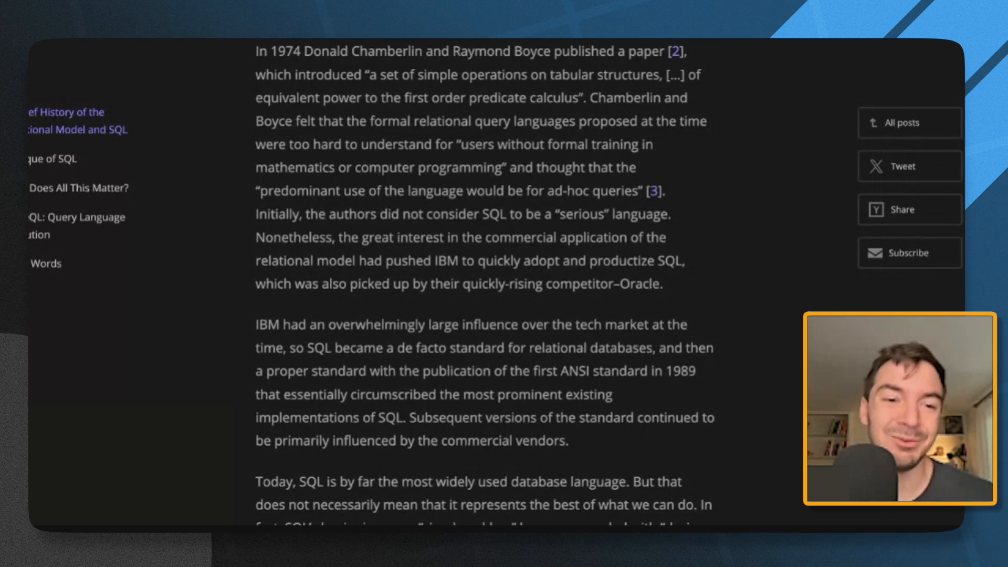
pyautogui.scroll(-3)
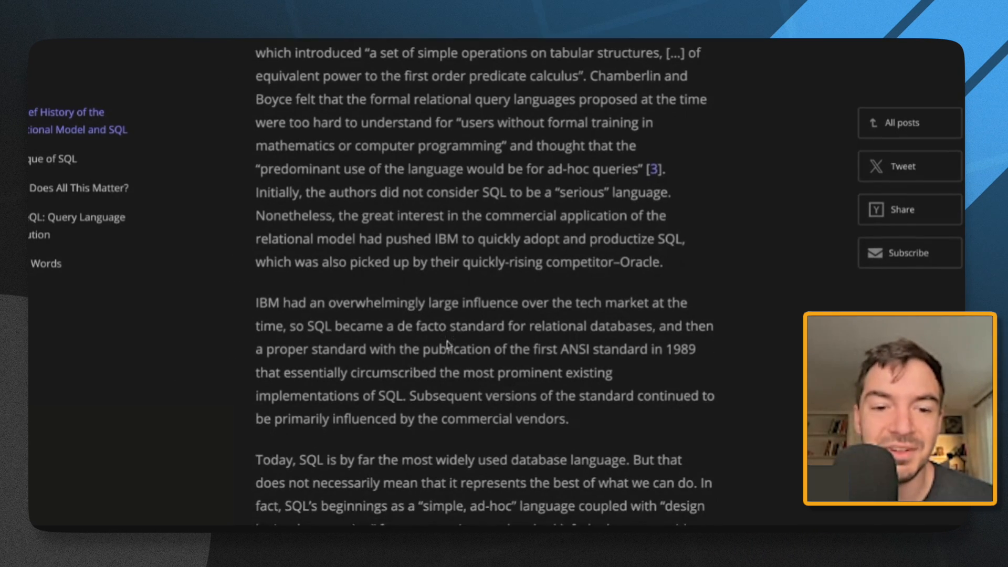
# Step: Scroll past 'Critique of SQL' to the shortcomings list and 'Lack of Orthogonality' heading
pyautogui.scroll(-3)
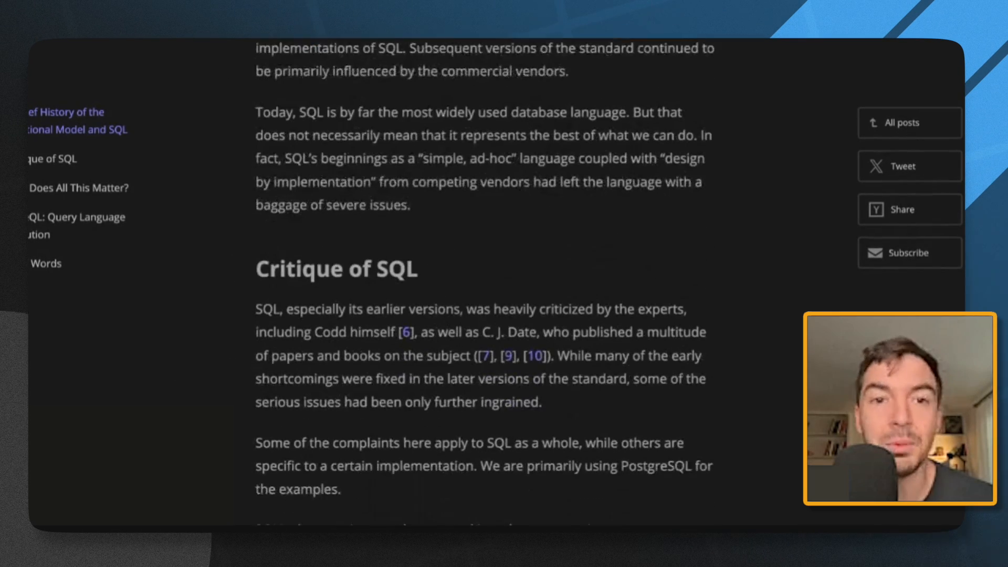
pyautogui.scroll(-3)
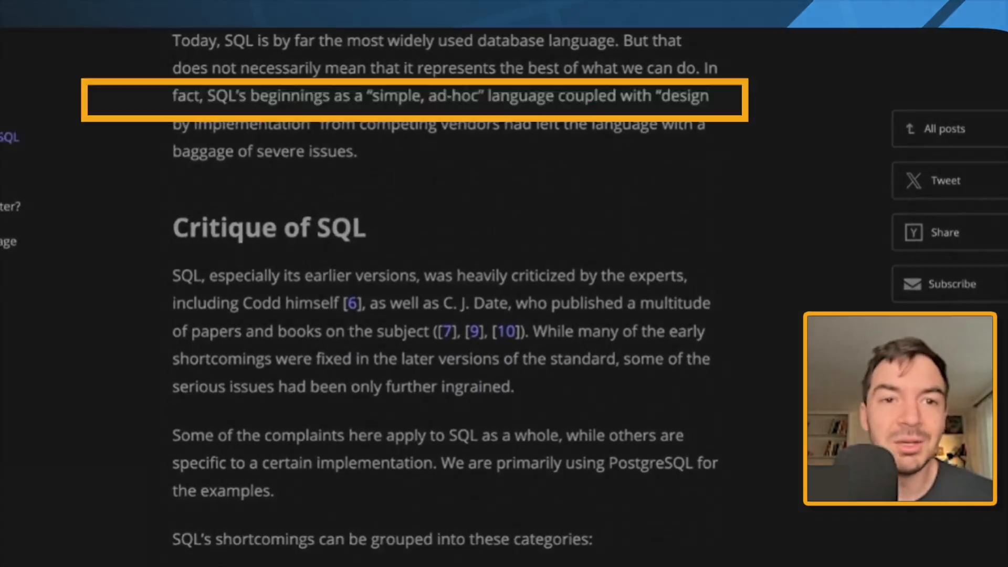
pyautogui.scroll(3)
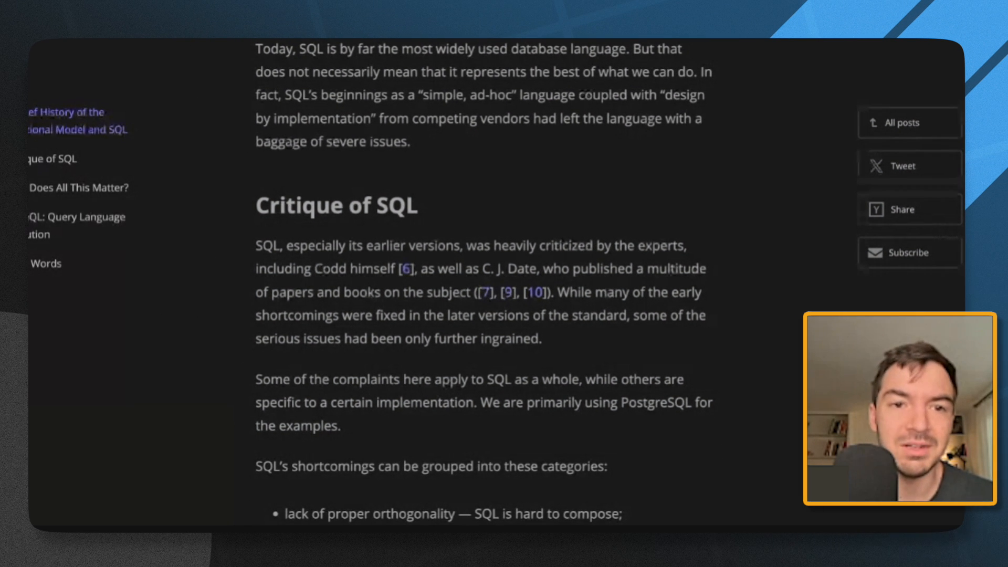
pyautogui.scroll(-3)
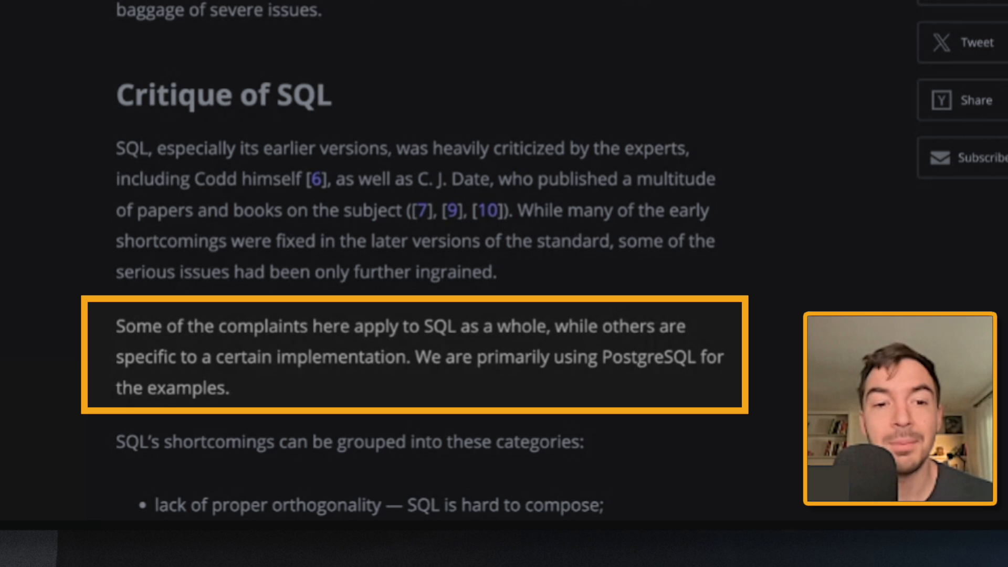
pyautogui.scroll(-3)
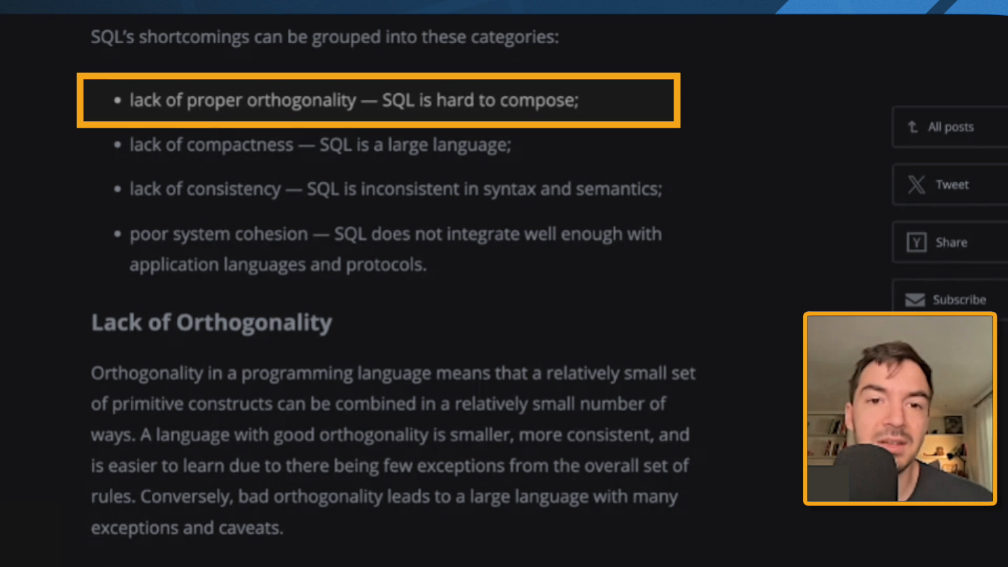
# Step: Scroll through the orthogonality explanation to the 'SELECT name FROM emp' department-heads example
pyautogui.click(315, 144)
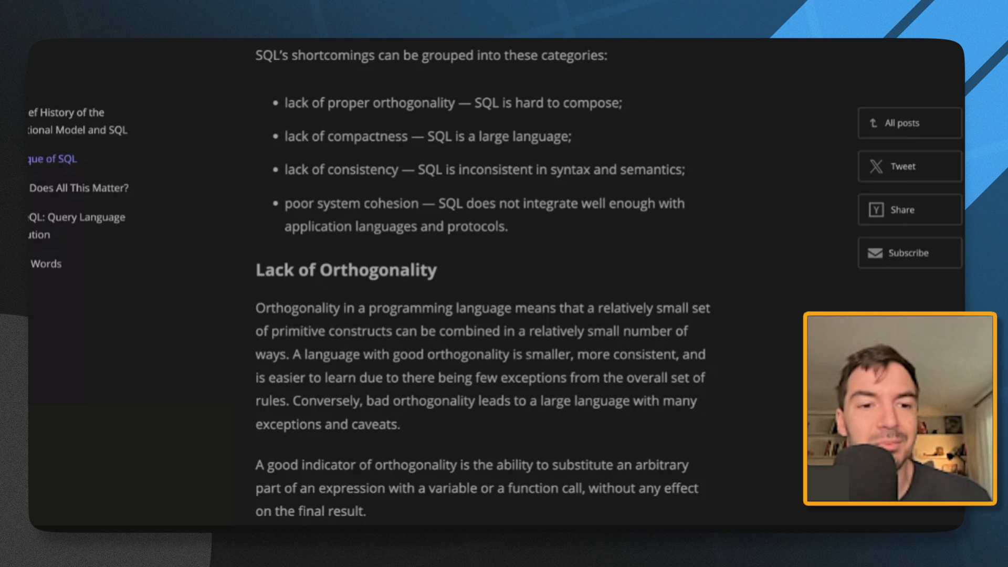
pyautogui.scroll(-3)
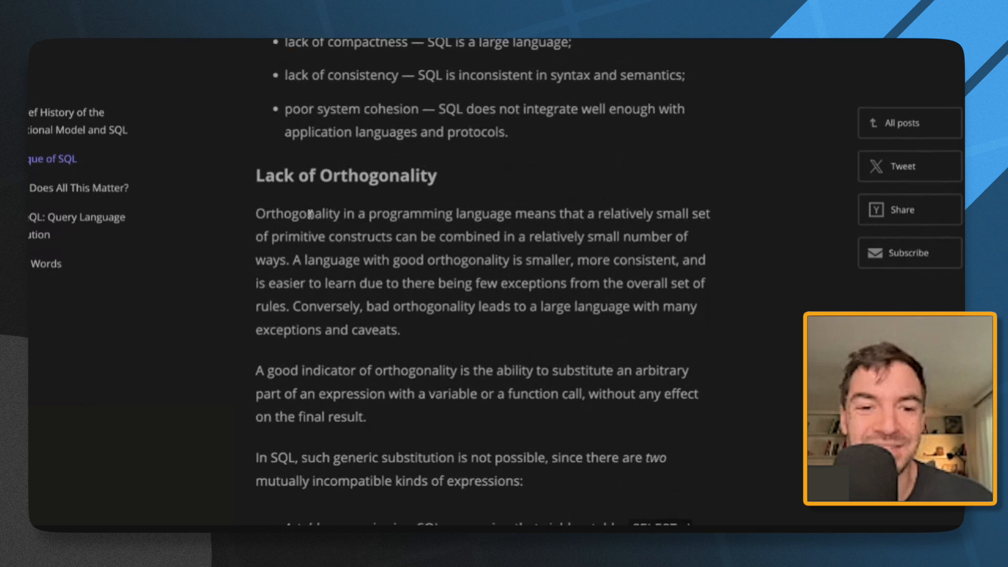
pyautogui.scroll(-3)
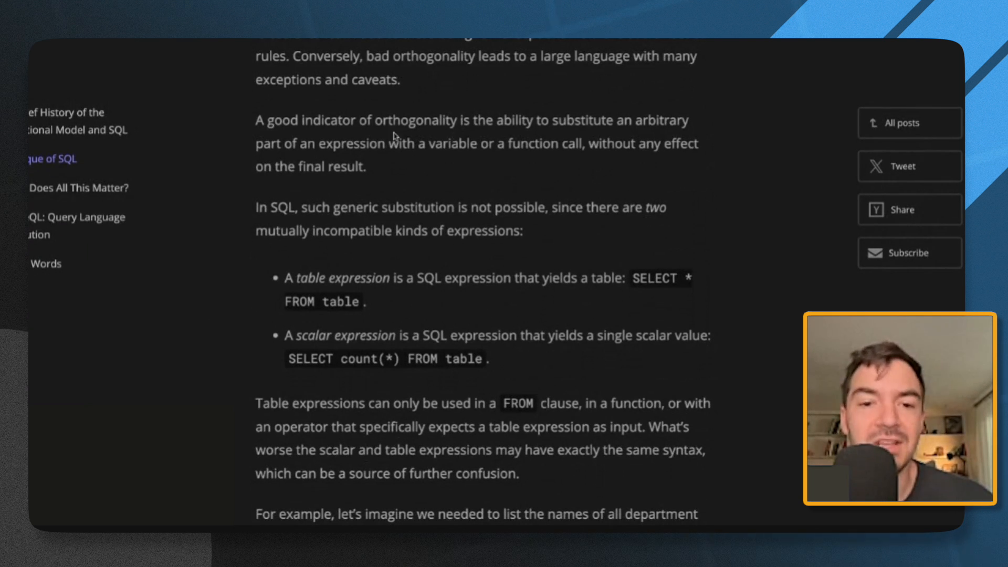
pyautogui.scroll(3)
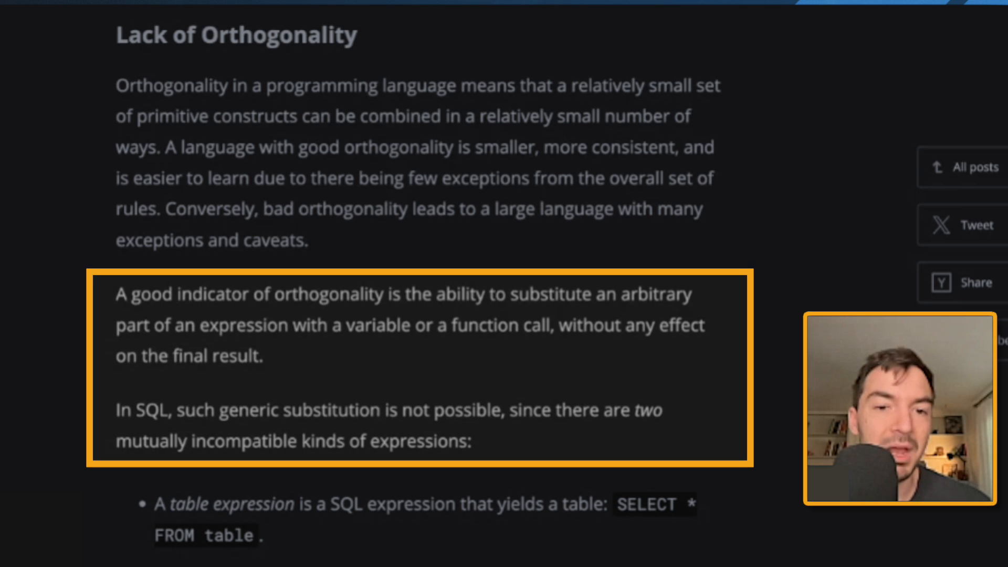
pyautogui.scroll(-3)
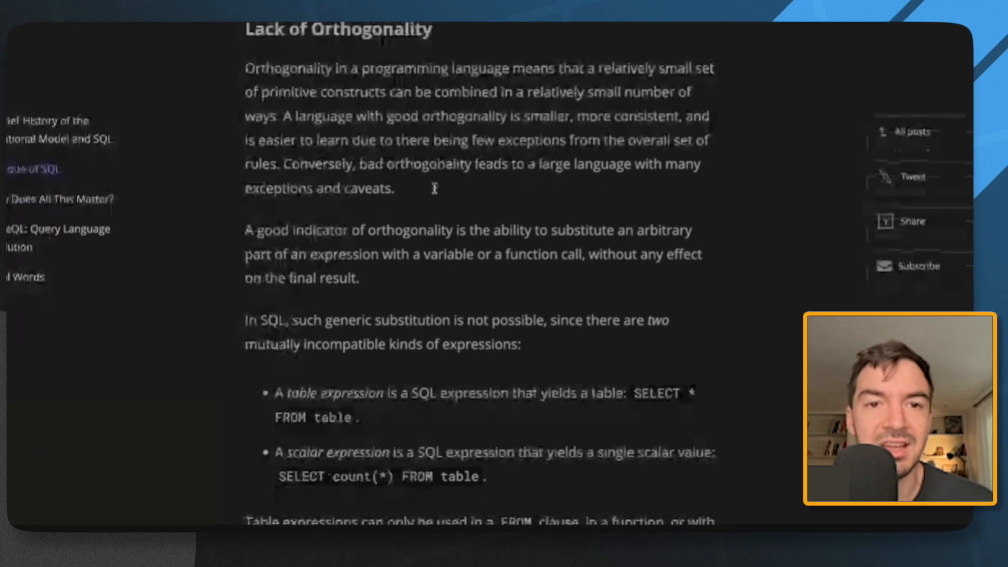
pyautogui.scroll(-3)
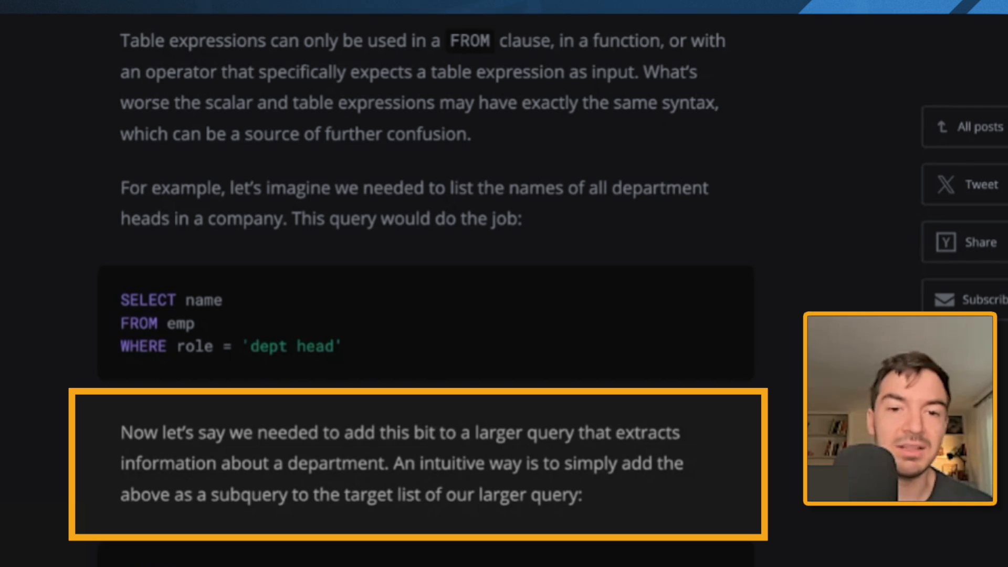
# Step: Scroll past the single-row subquery code block toward the INNER JOIN version
pyautogui.scroll(-3)
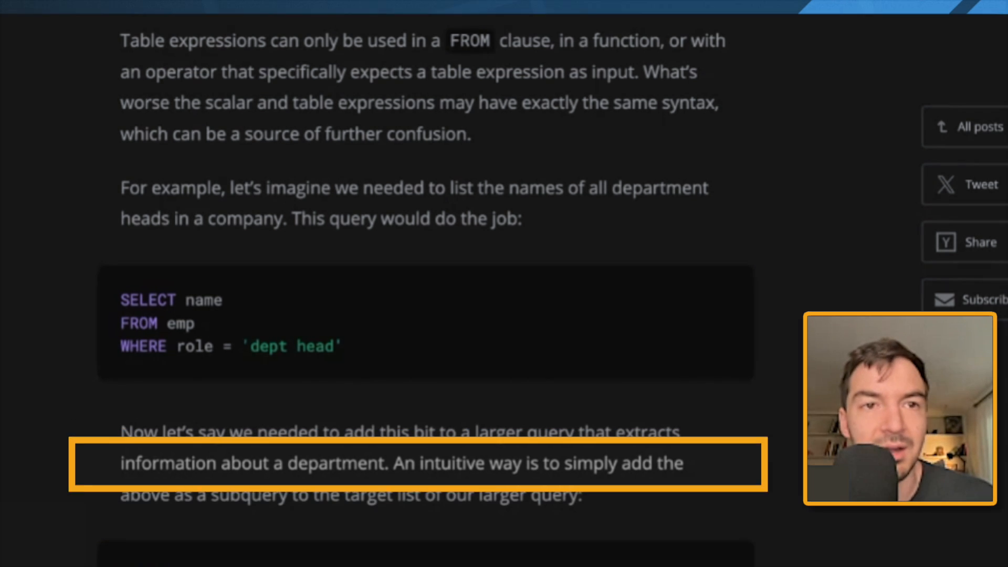
pyautogui.scroll(-3)
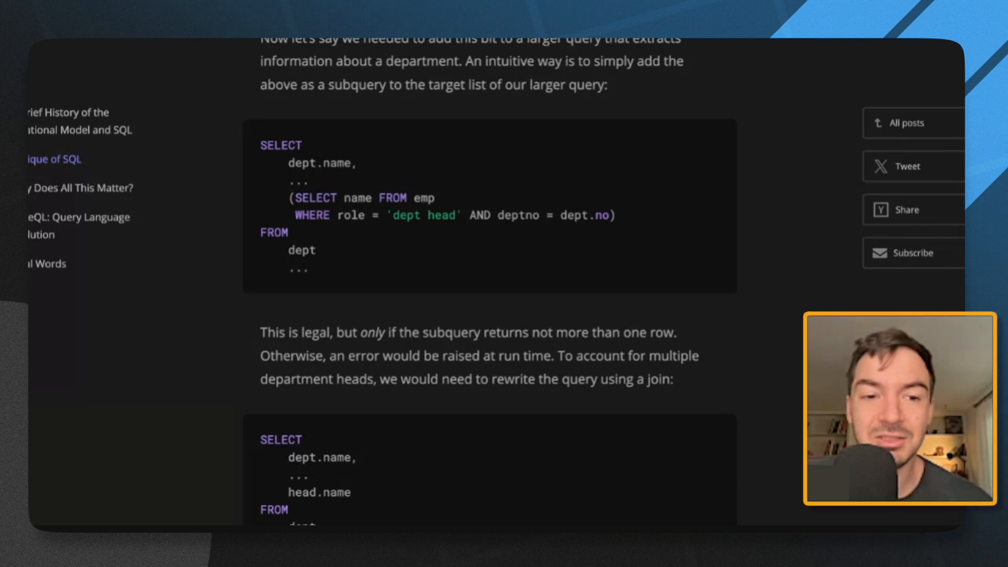
pyautogui.moveTo(427, 217)
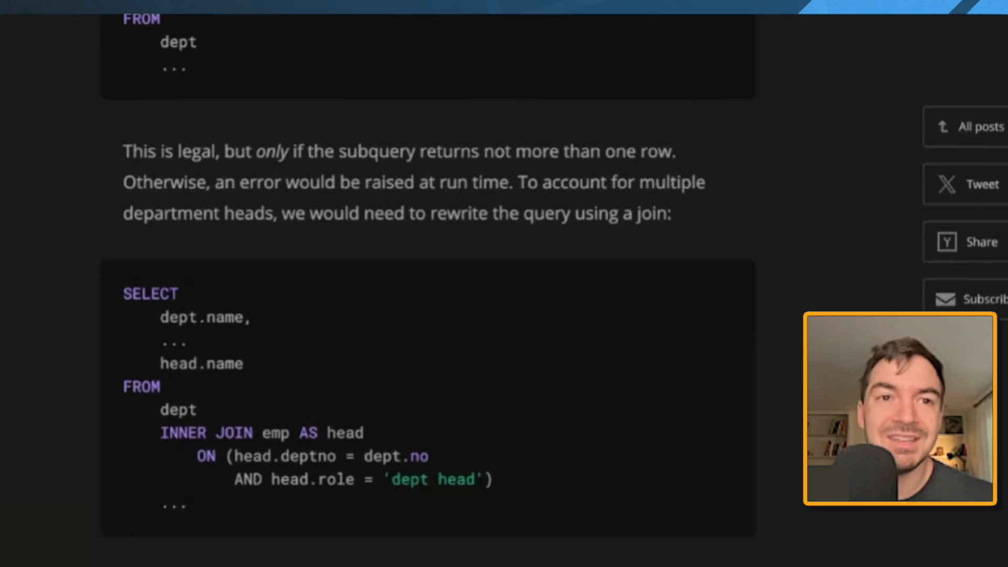
# Step: Scroll to 'Lack of Compactness' with the Atzeni quote and SQL's 469 keywords
pyautogui.scroll(-3)
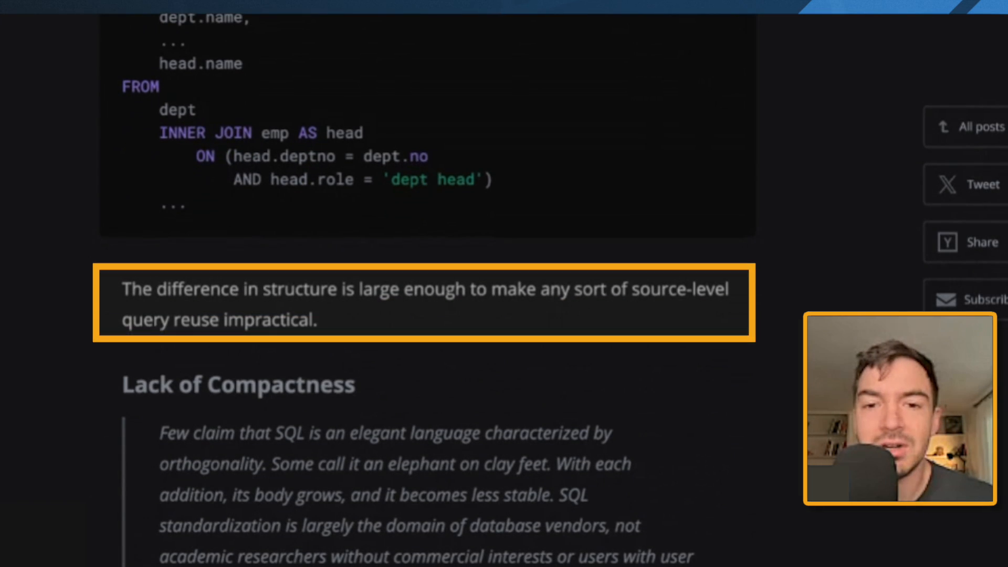
pyautogui.scroll(-3)
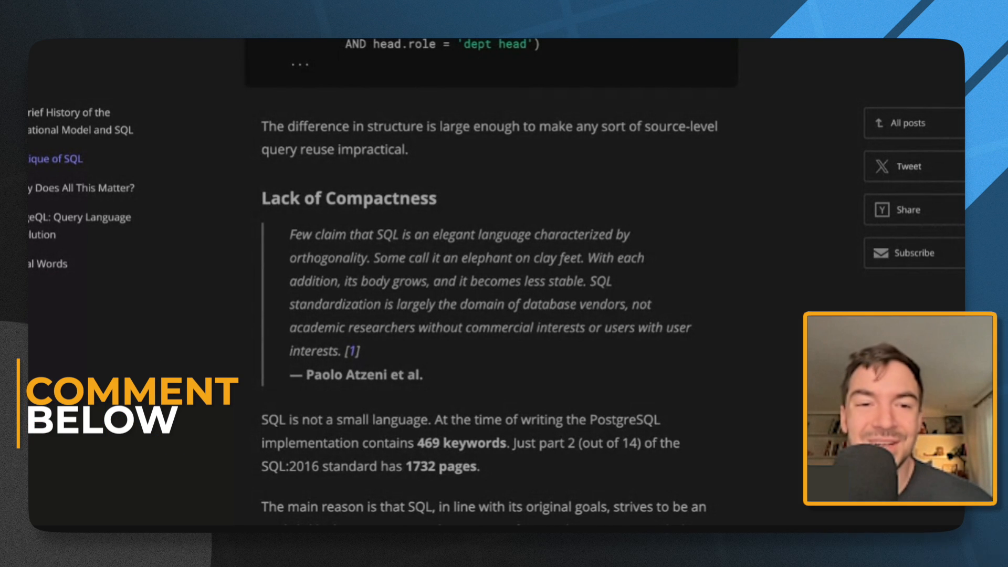
# Step: Scroll through the verbosity paragraphs to 'Lack of Consistency' and its first substring example
pyautogui.scroll(-3)
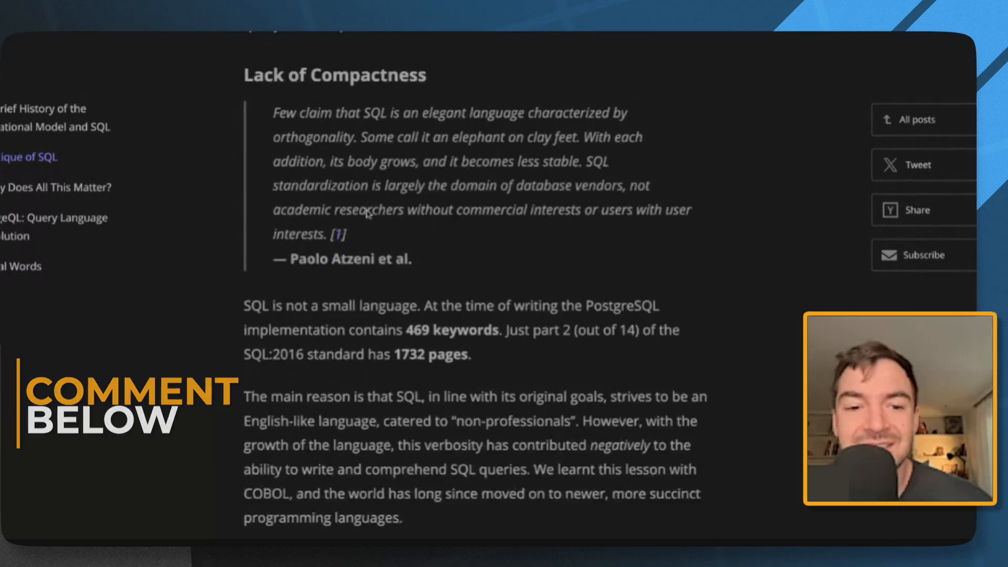
pyautogui.scroll(-3)
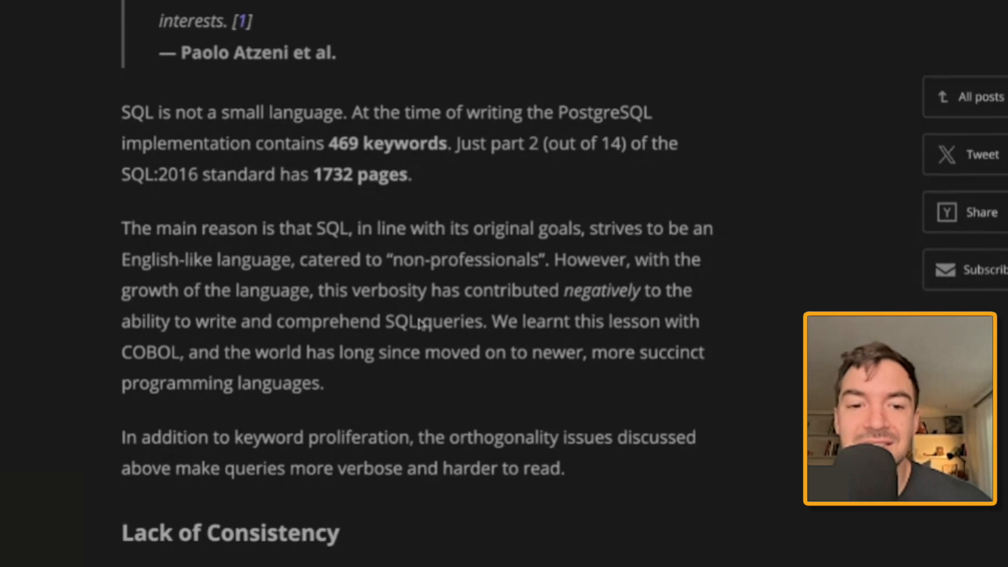
pyautogui.scroll(-3)
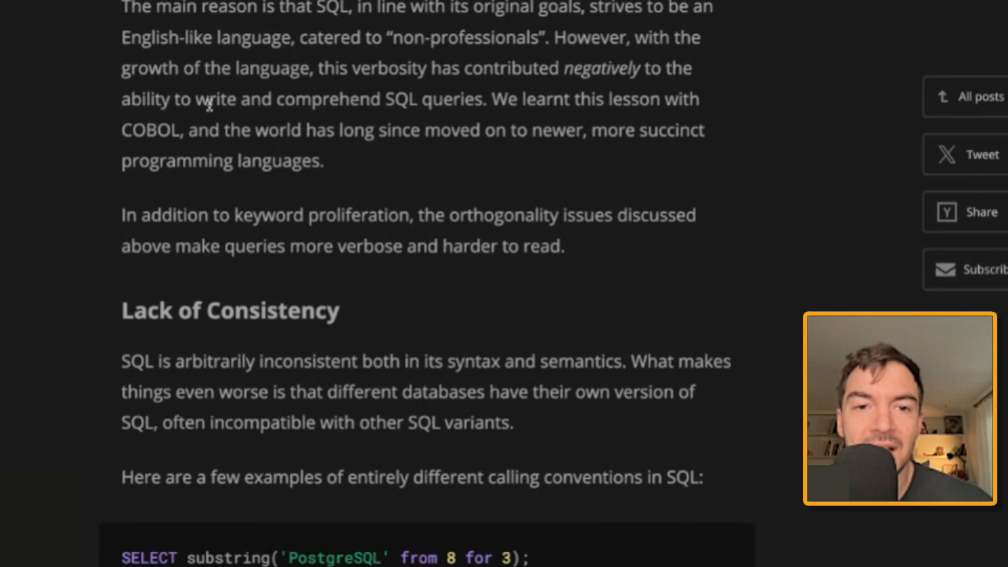
# Step: Scroll to the substring, trim and extract code block and the array_agg ordering example
pyautogui.scroll(-3)
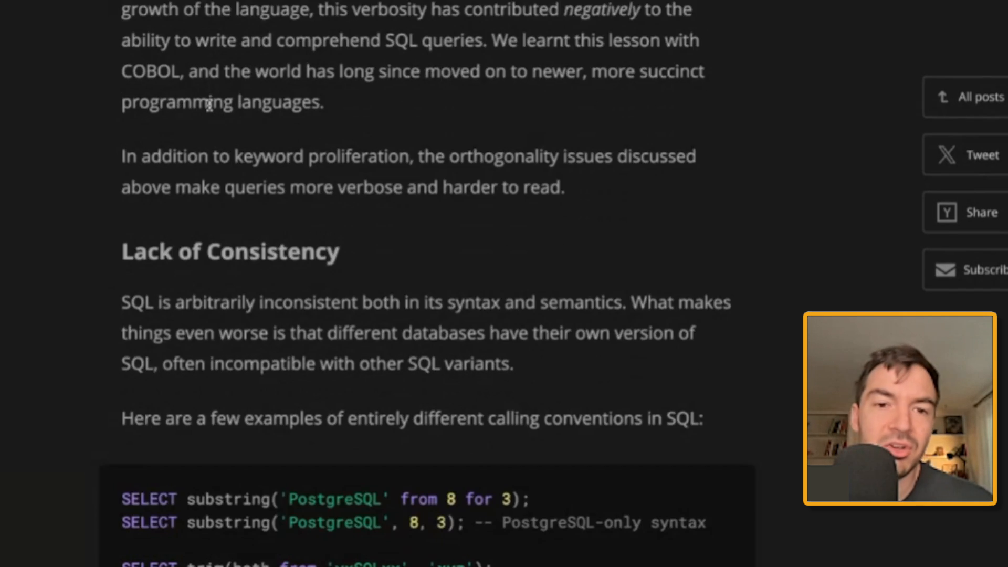
pyautogui.scroll(-3)
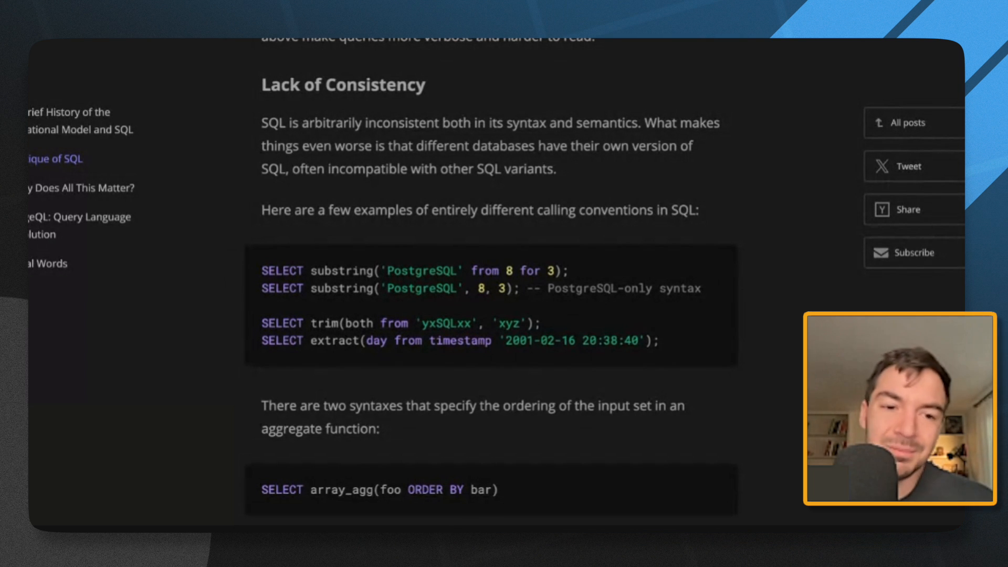
pyautogui.scroll(-3)
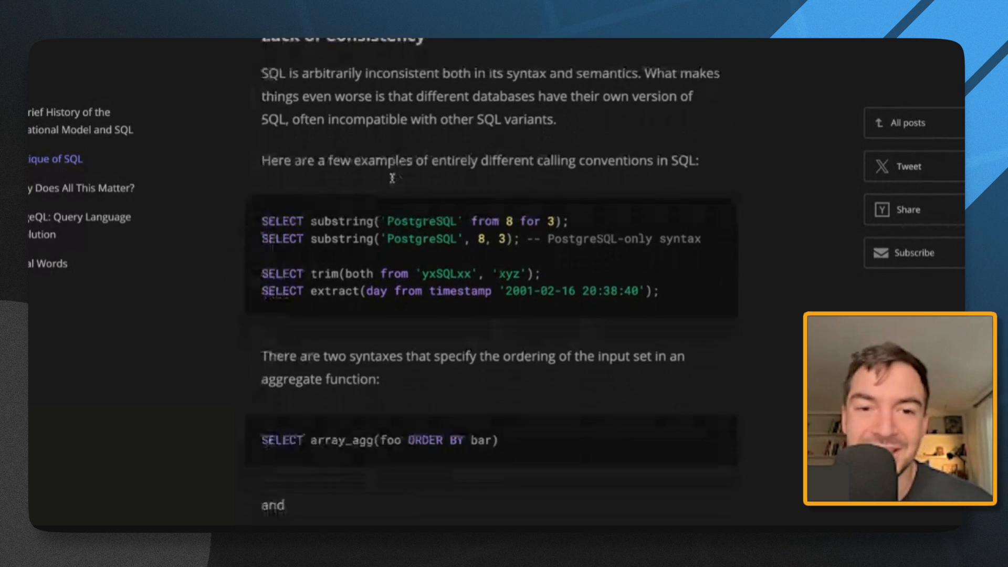
# Step: Scroll past the NOT IN example to the excluded-middle count query and 'Worse yet' example
pyautogui.scroll(-3)
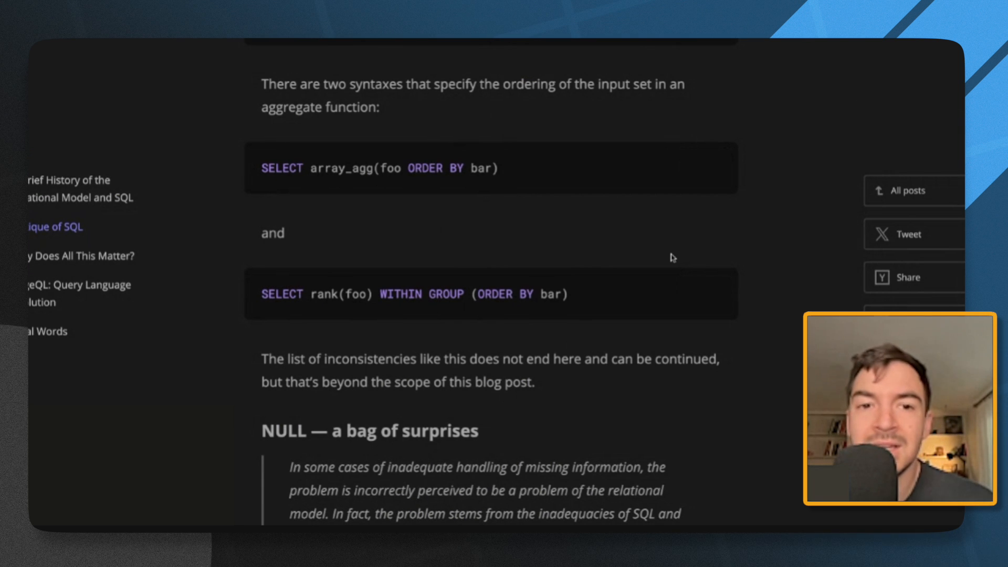
pyautogui.scroll(-3)
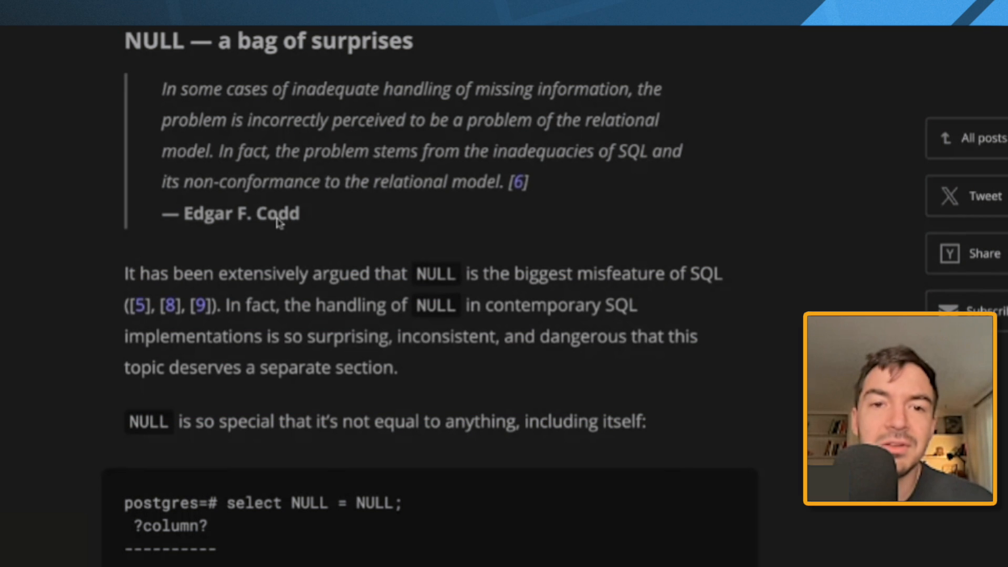
pyautogui.scroll(-3)
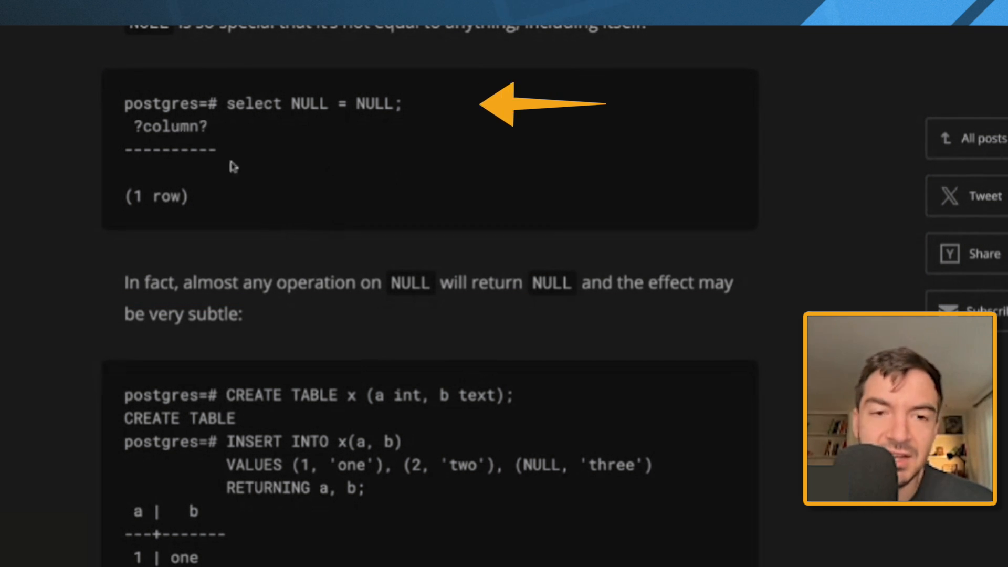
pyautogui.scroll(-3)
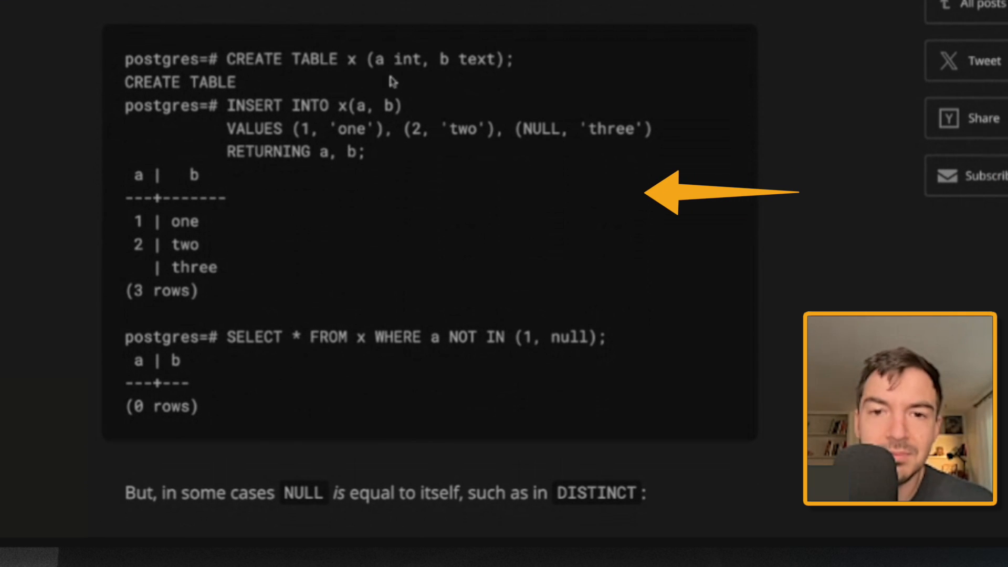
pyautogui.moveTo(642, 145)
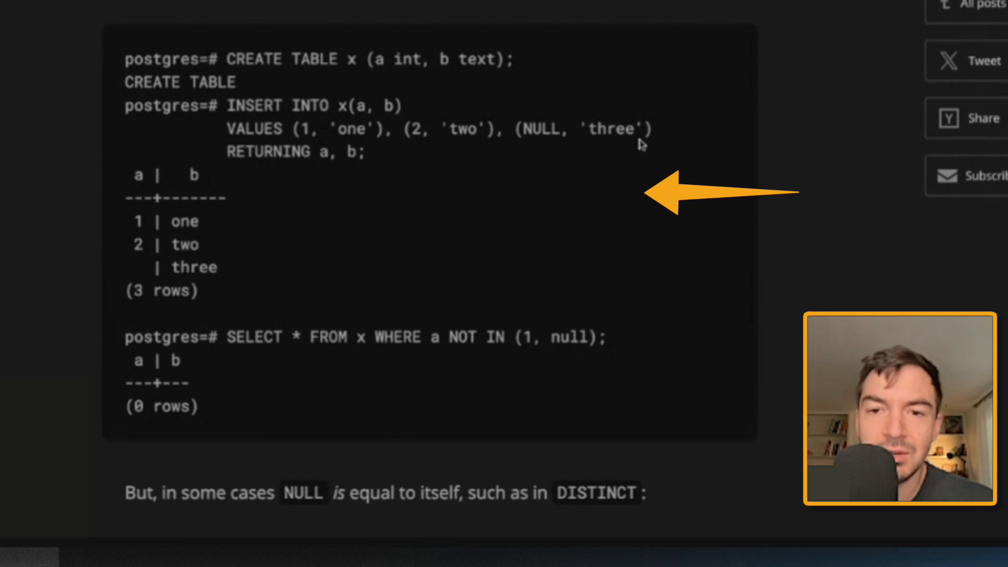
pyautogui.moveTo(278, 251)
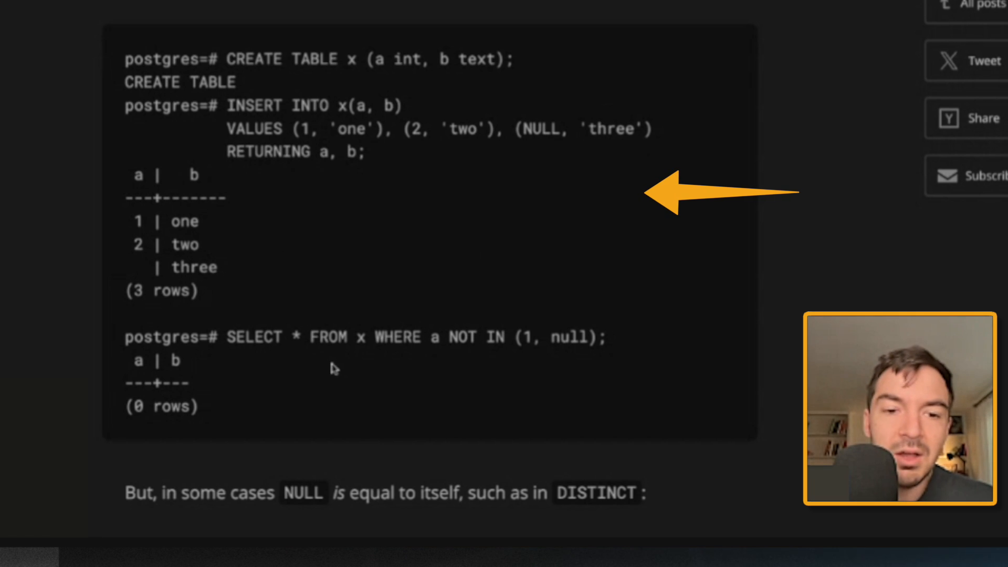
pyautogui.moveTo(537, 365)
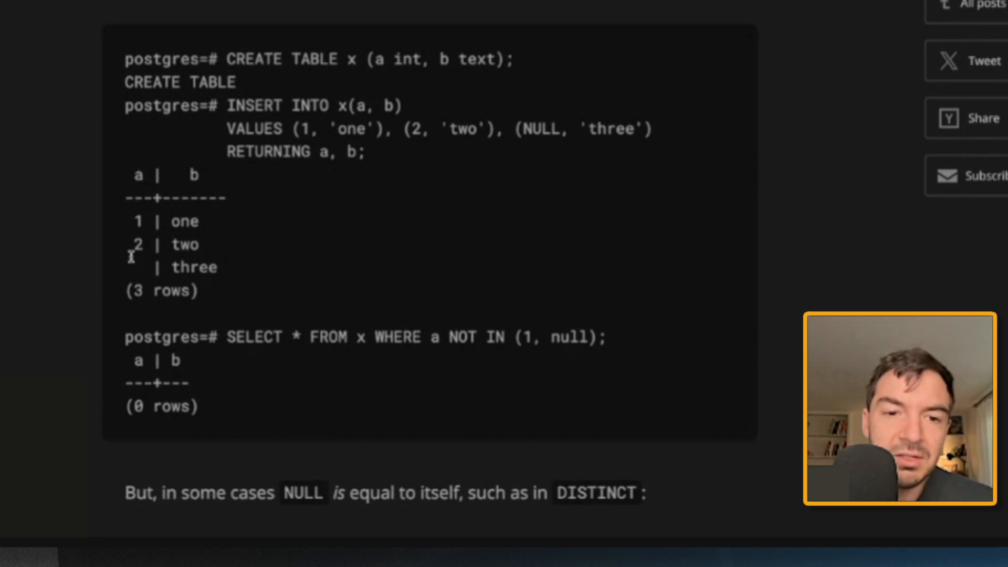
pyautogui.moveTo(127, 406)
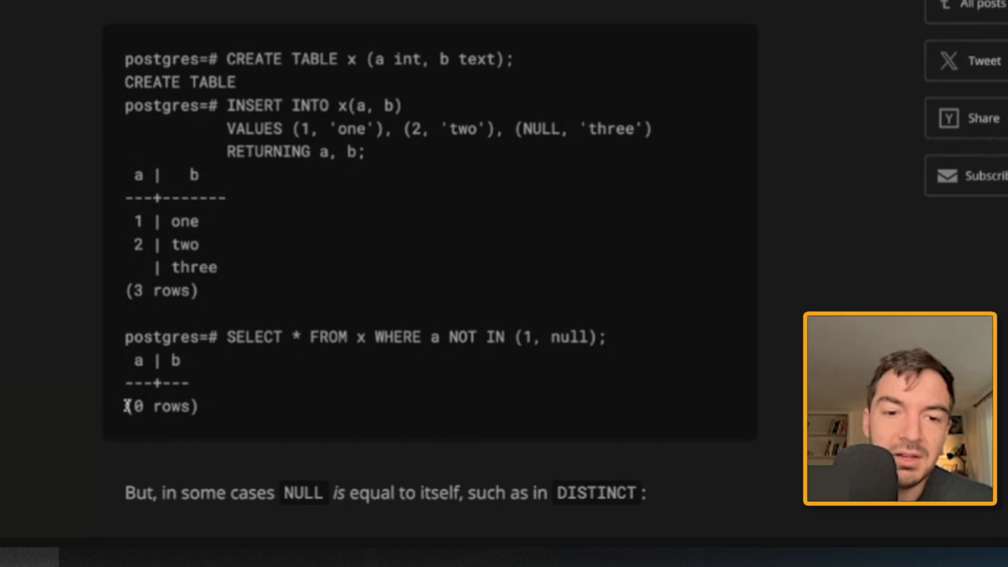
pyautogui.moveTo(238, 255)
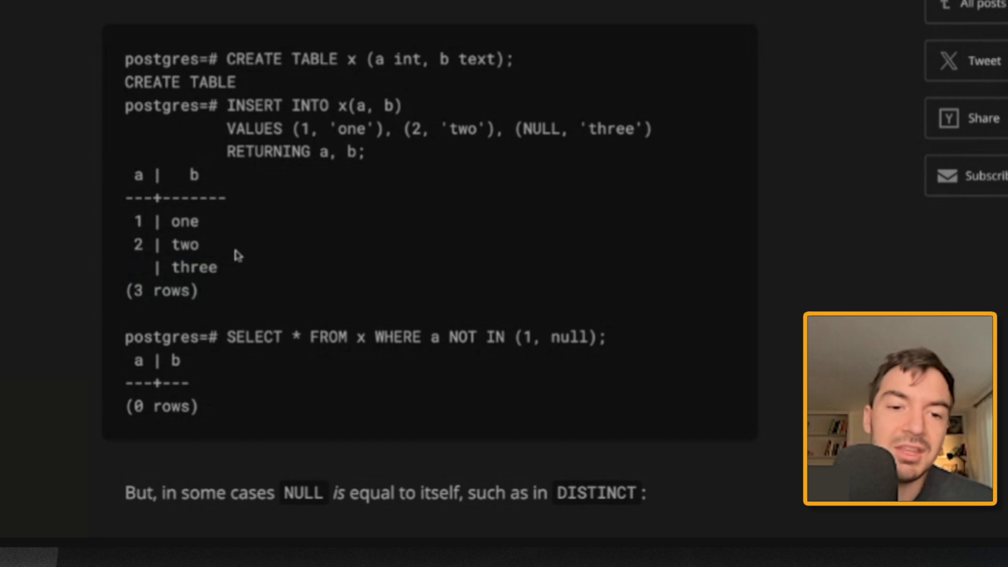
pyautogui.moveTo(631, 406)
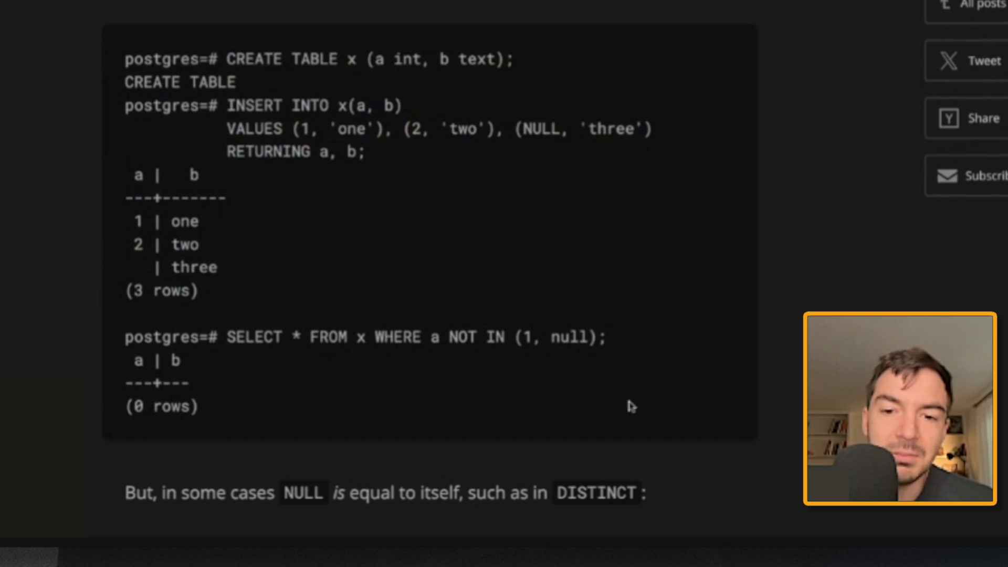
pyautogui.scroll(-3)
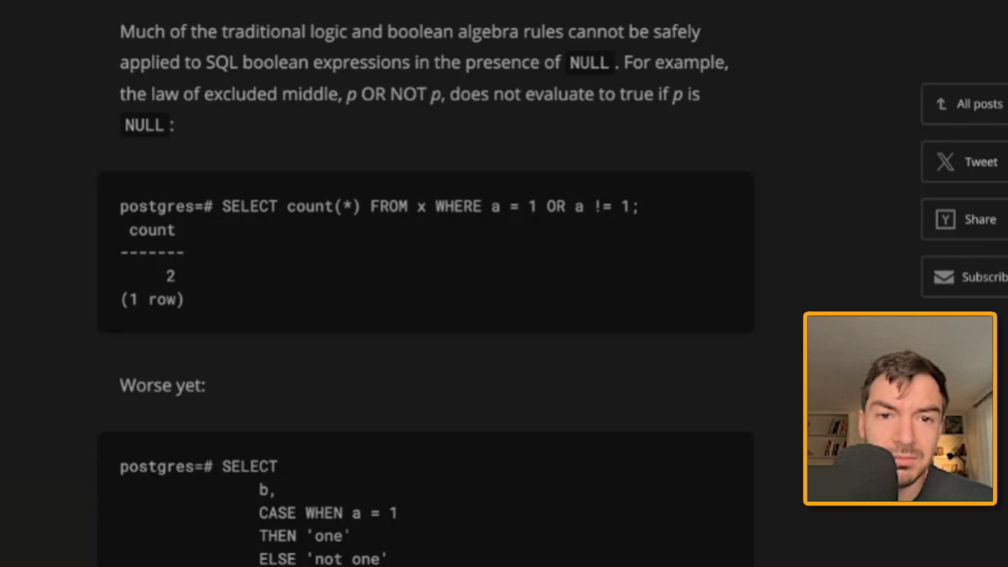
# Step: Scroll past both CASE examples to the count(a) versus cardinality paragraph on NULL rows
pyautogui.scroll(-3)
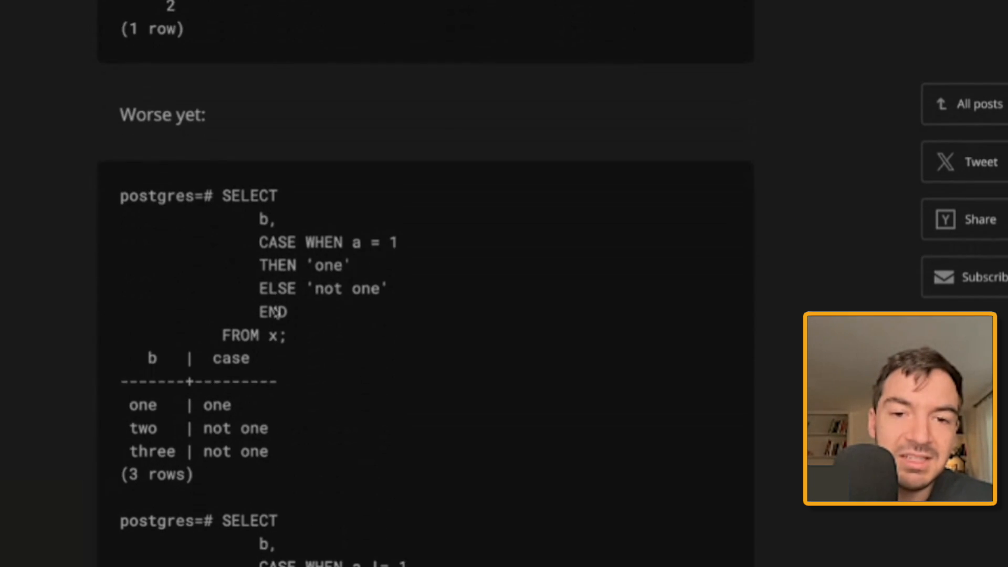
pyautogui.scroll(-3)
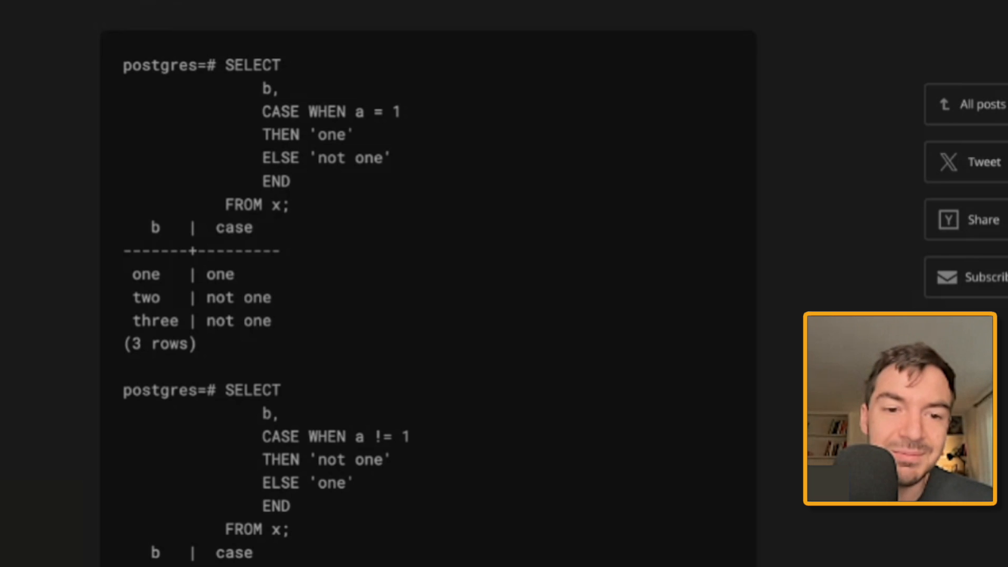
pyautogui.scroll(-3)
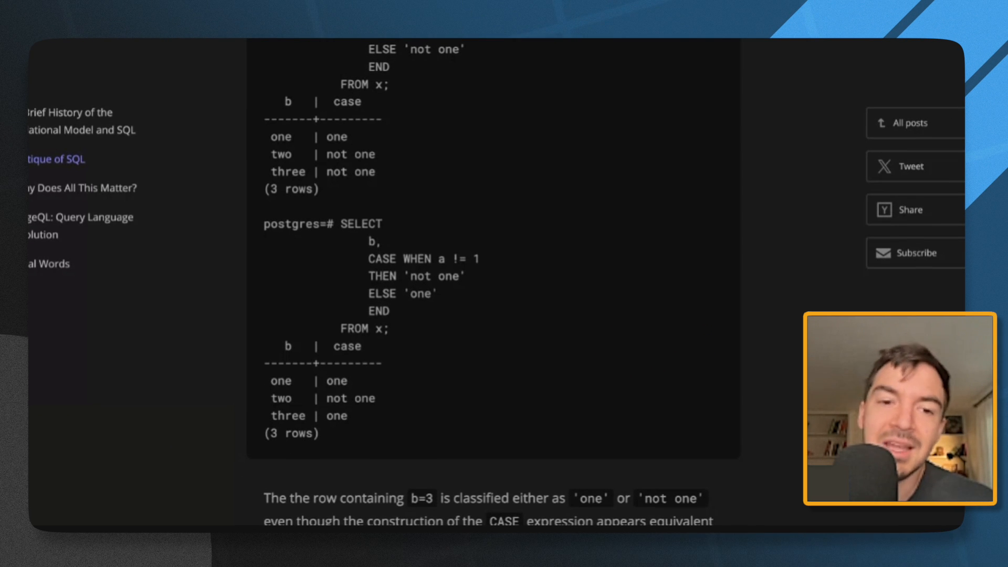
pyautogui.scroll(3)
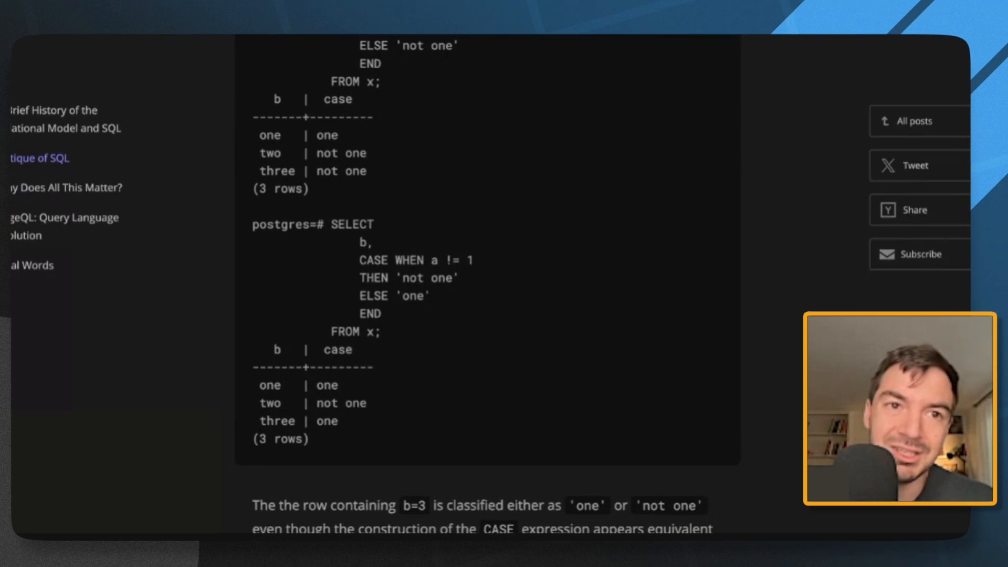
pyautogui.scroll(-3)
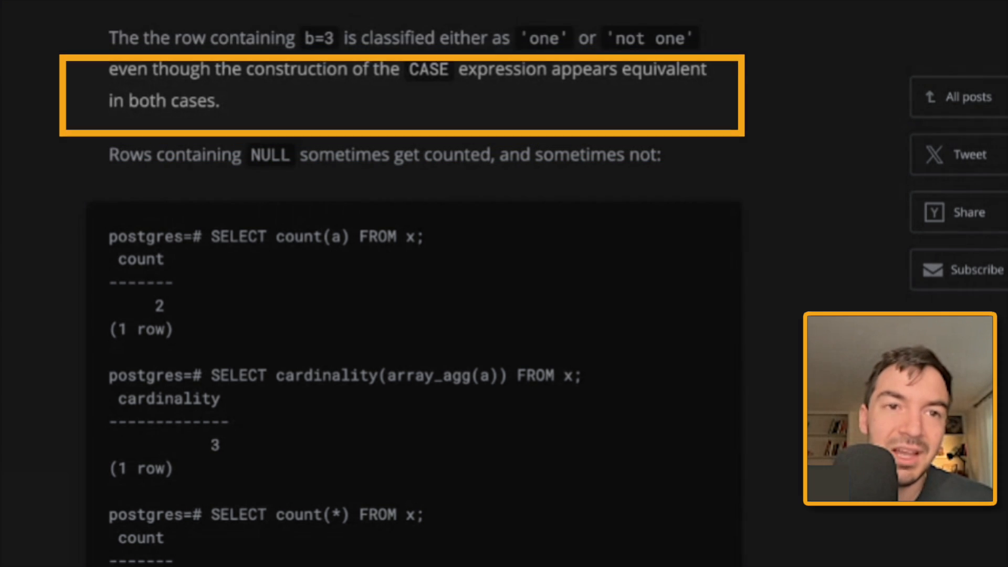
# Step: Scroll past the IS NULL and error-condition examples to MySQL's SELECT 1 / 0 block
pyautogui.scroll(-3)
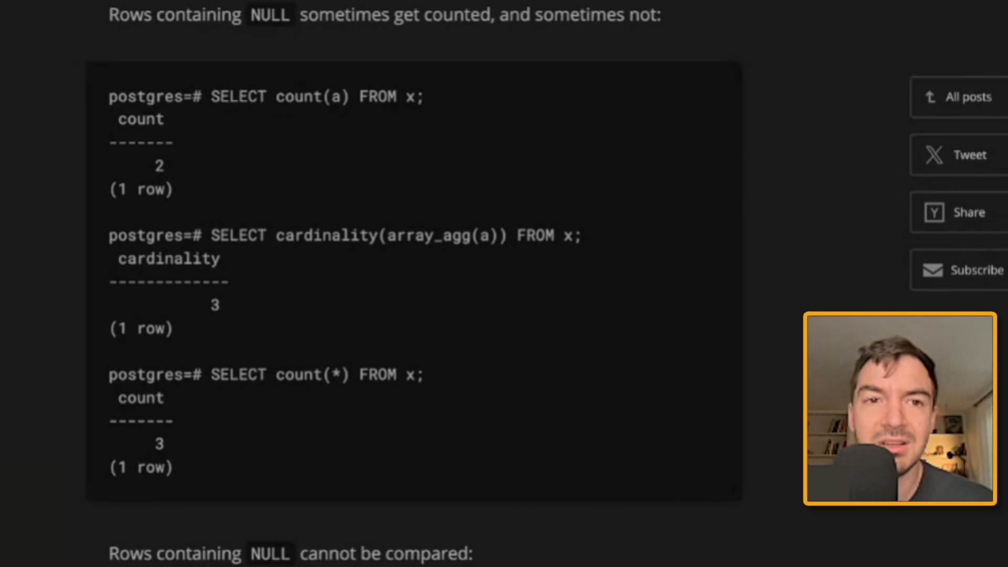
pyautogui.scroll(-3)
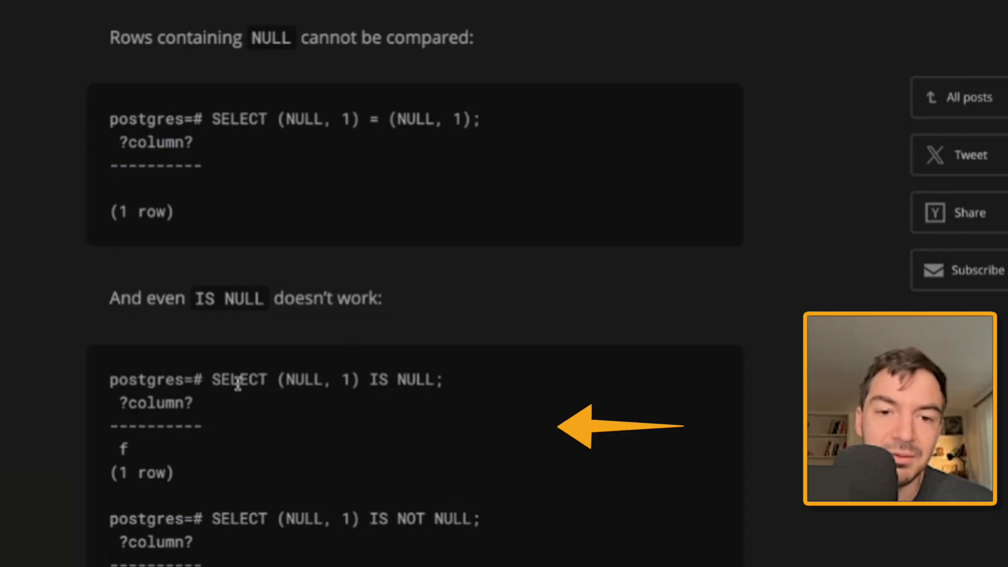
pyautogui.moveTo(260, 404)
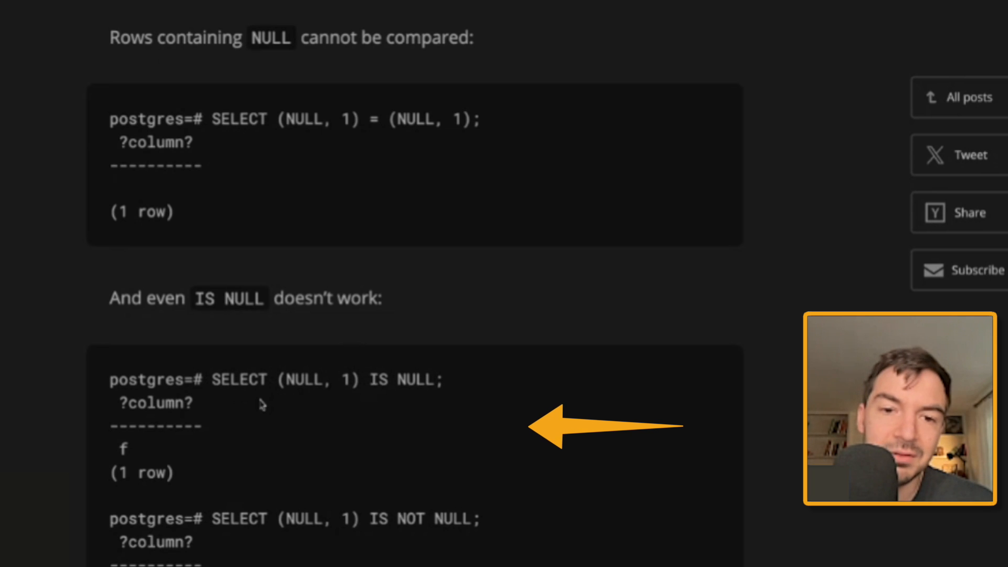
pyautogui.moveTo(284, 453)
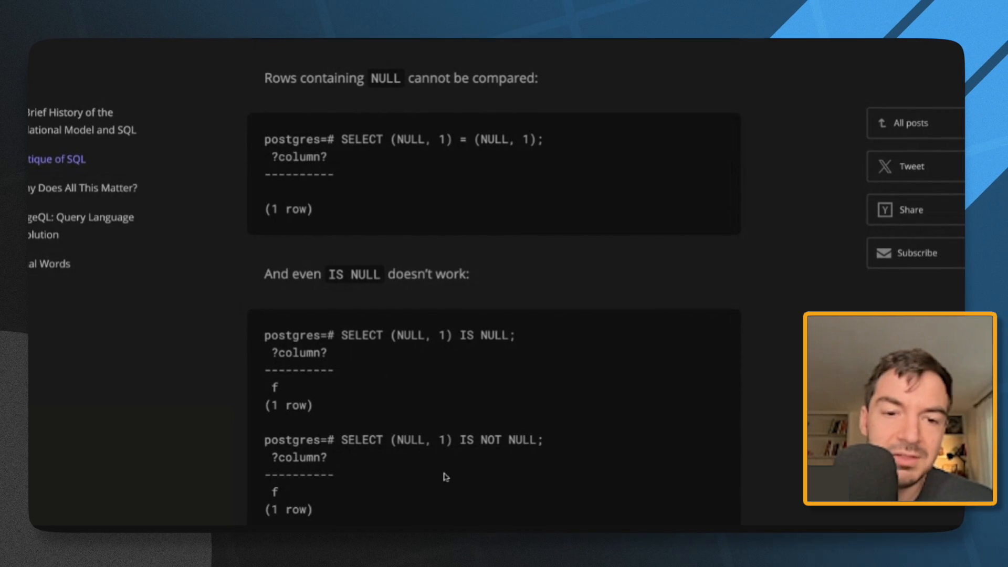
pyautogui.scroll(-3)
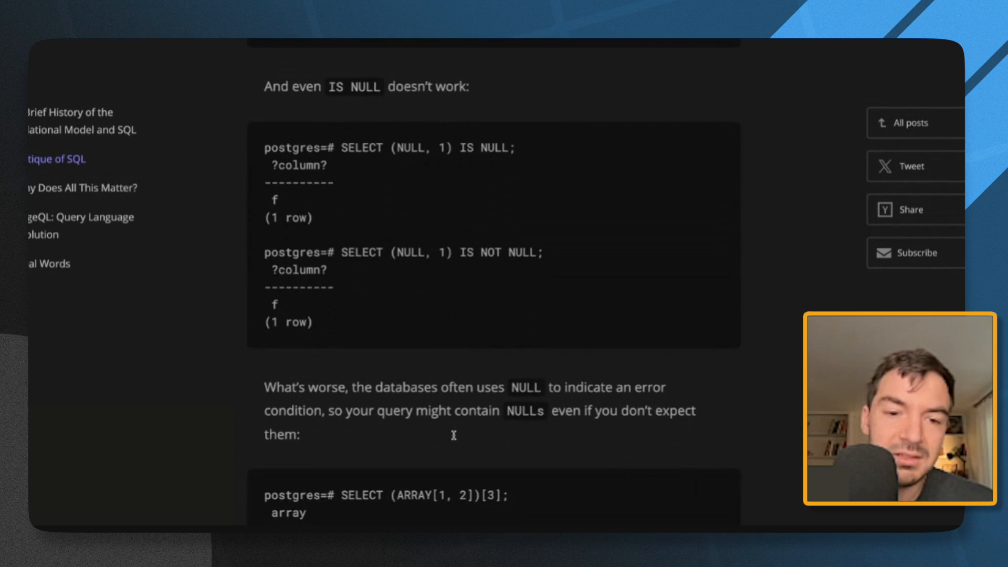
pyautogui.scroll(-3)
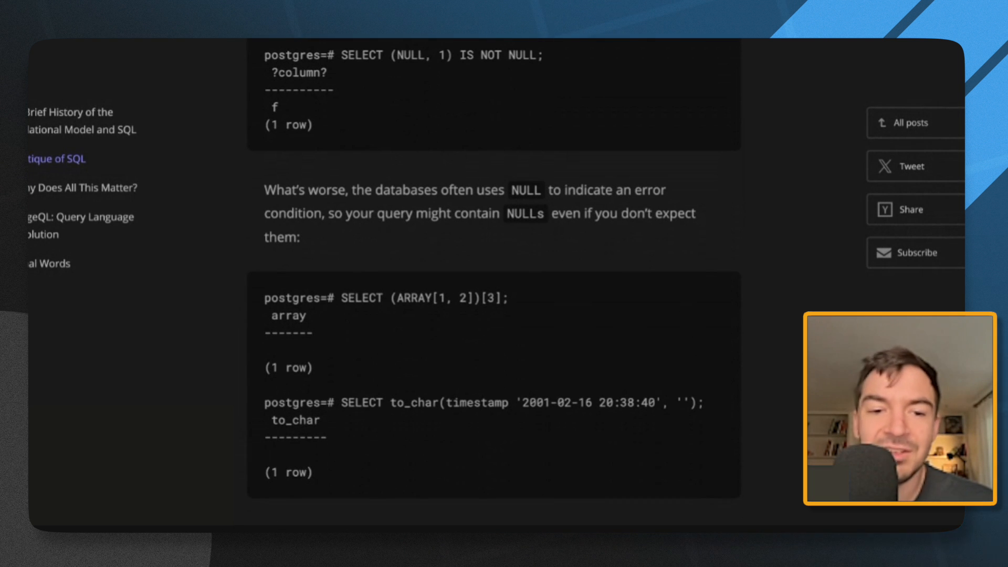
pyautogui.scroll(-3)
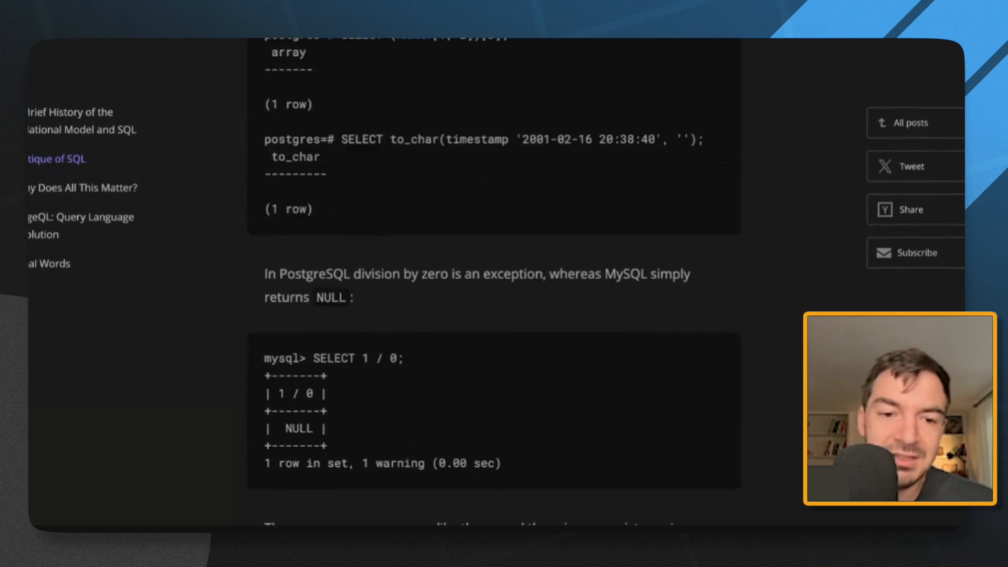
# Step: Scroll to the 'Why Does All This Matter?' heading and highlight its opening paragraphs
pyautogui.scroll(-3)
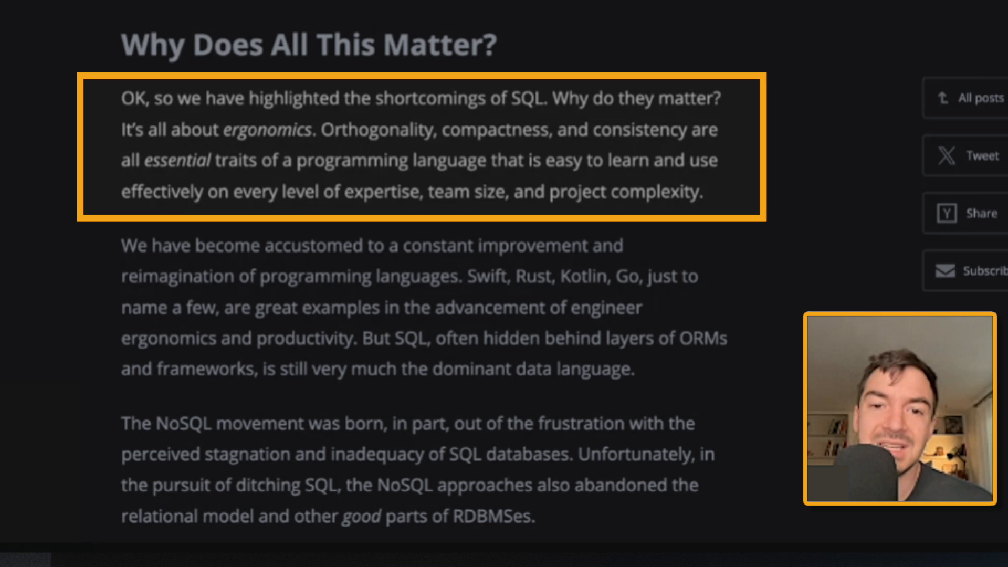
pyautogui.click(417, 307)
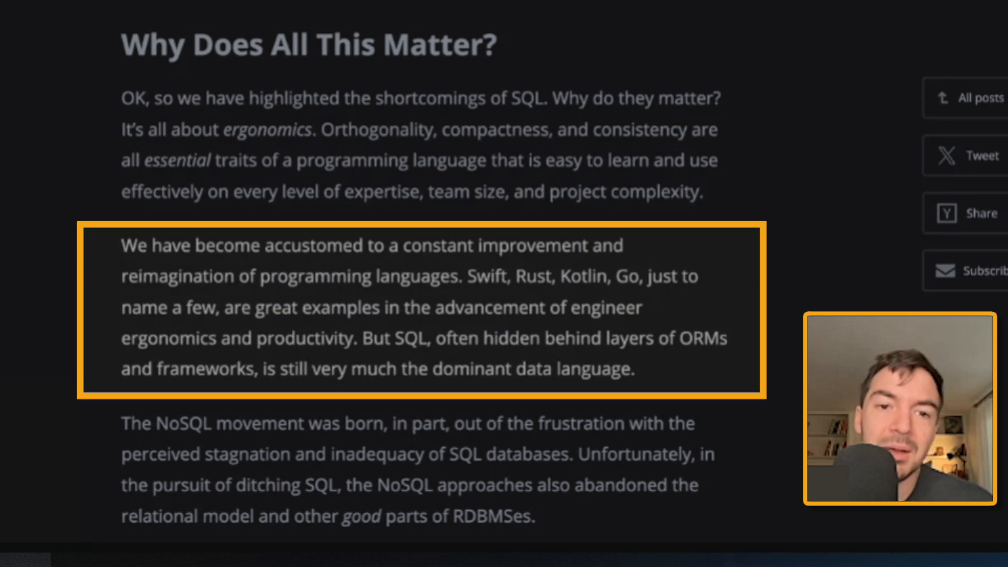